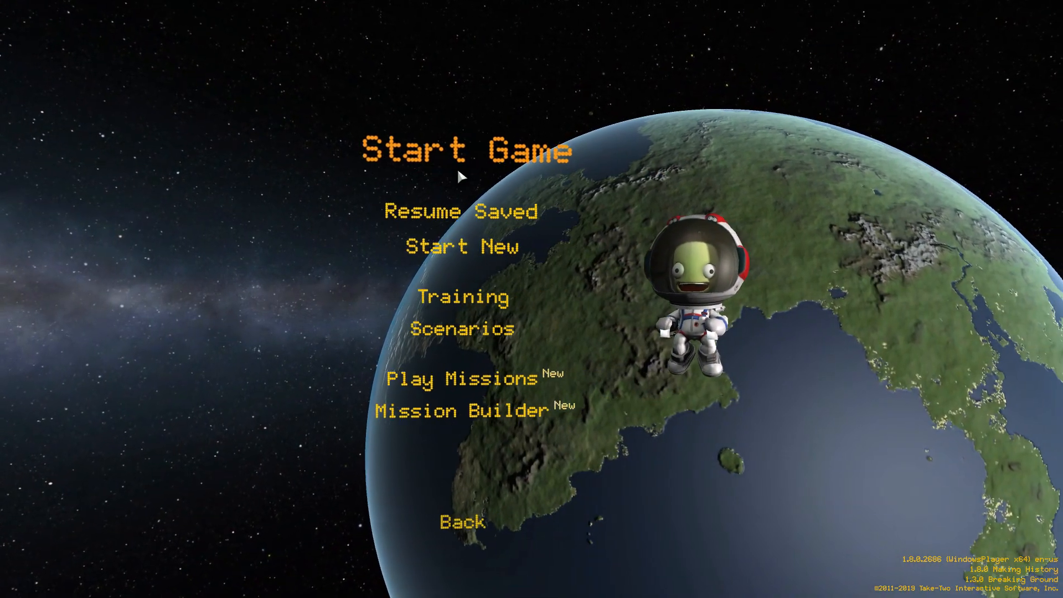
Resume the 'Portable Rover Components' saved game to reach the Space Center
click(461, 211)
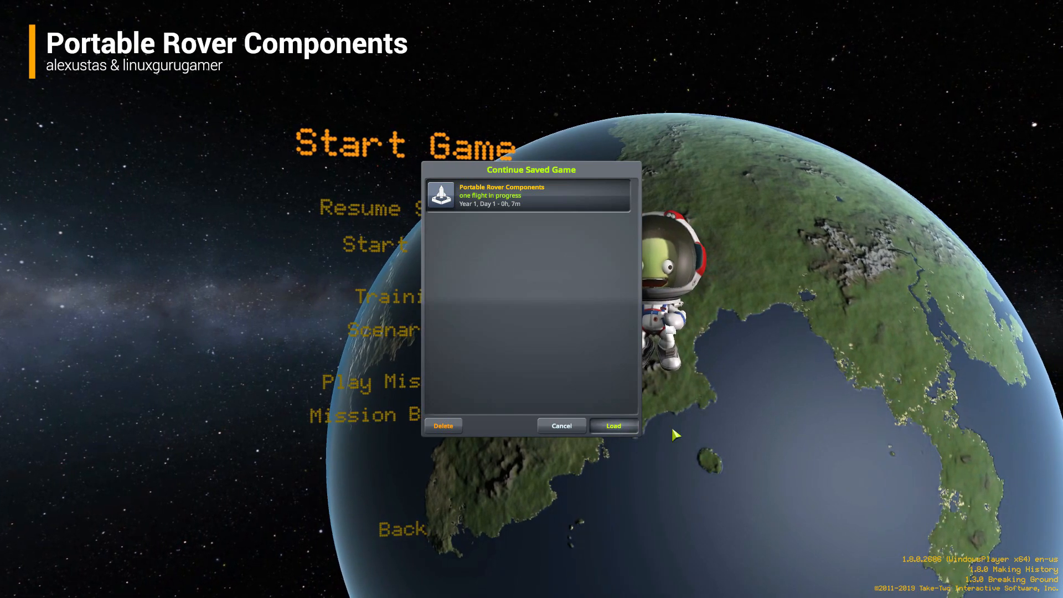
click(611, 425)
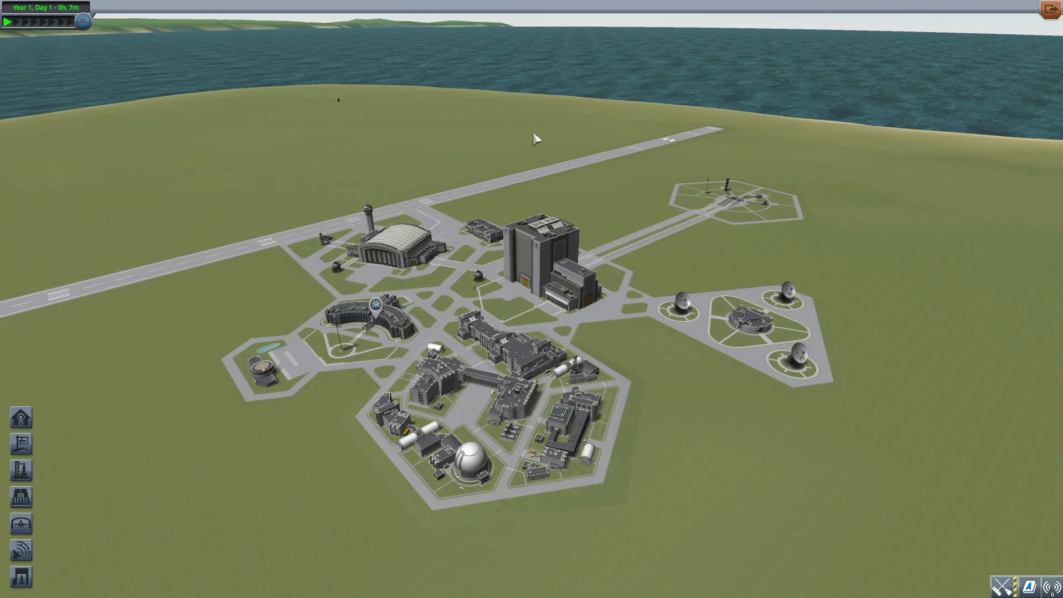
mouse_move(573, 132)
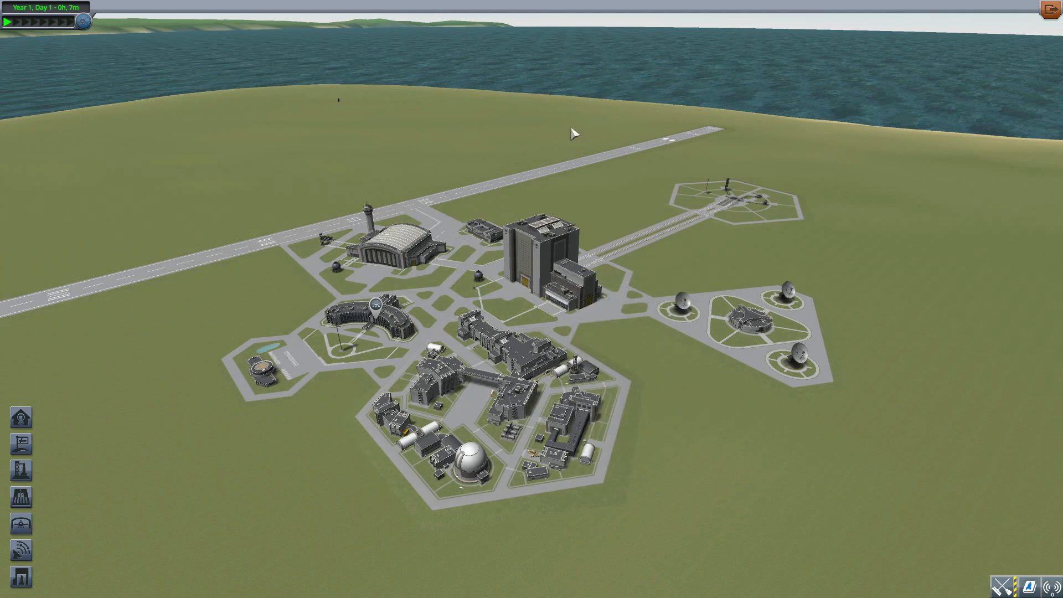
mouse_move(557, 115)
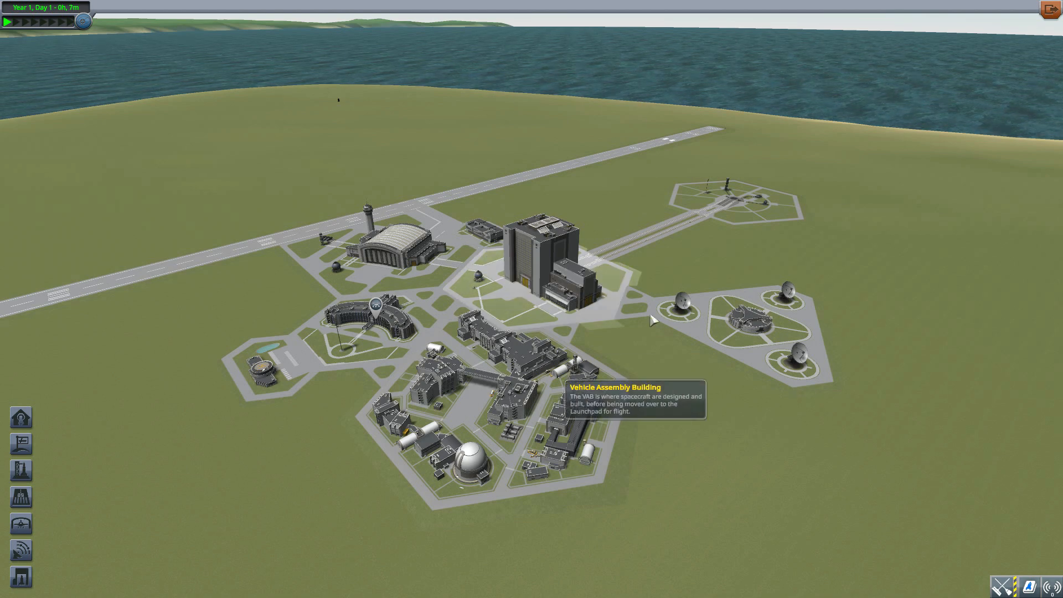
mouse_move(404, 254)
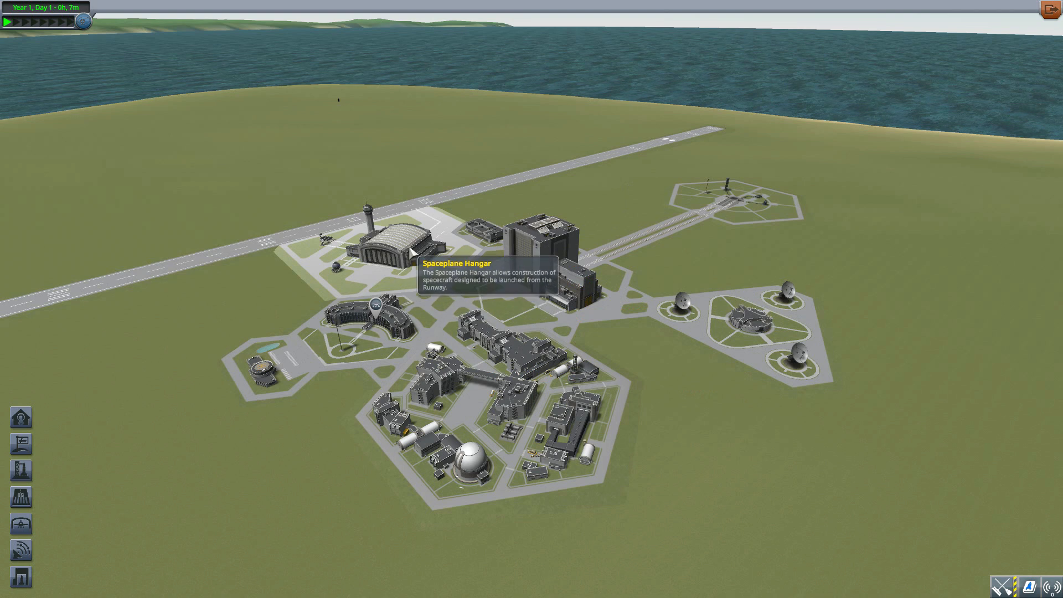
Enter the Spaceplane Hangar building from the Space Center overview
click(399, 244)
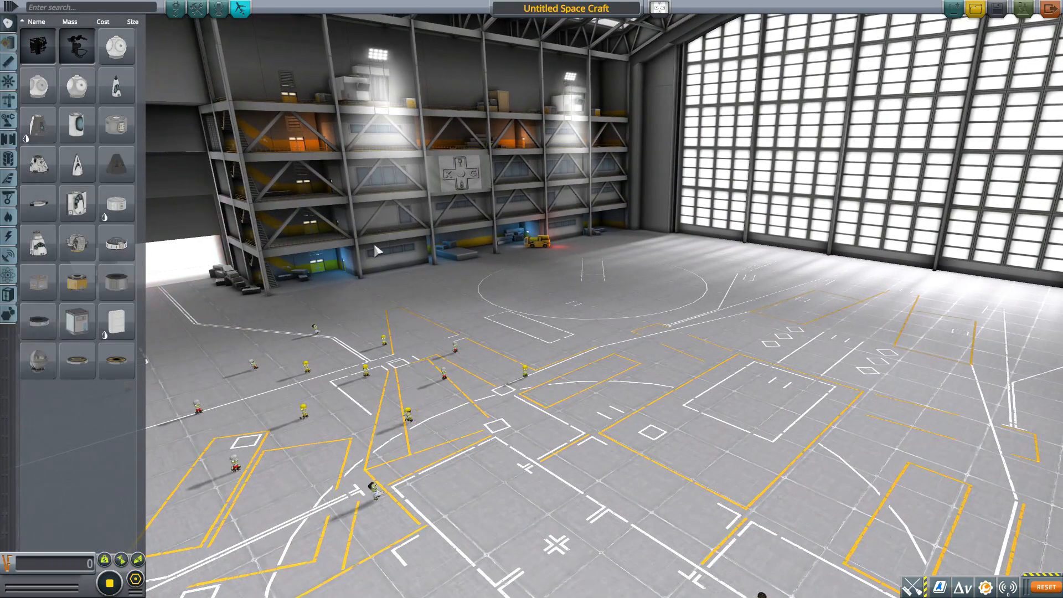
Place the flat octagonal base part on the hangar floor
click(76, 319)
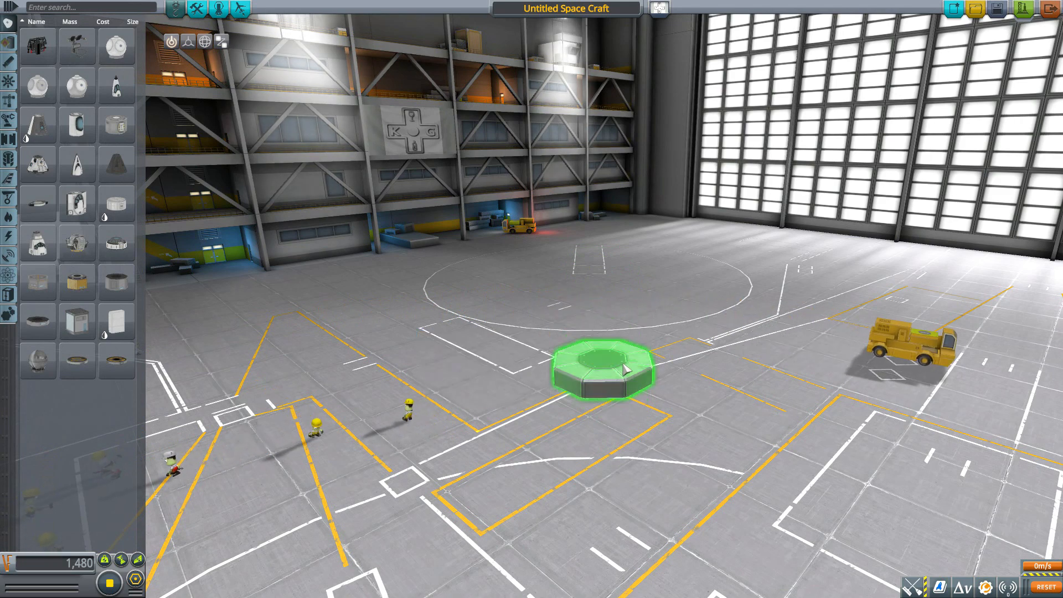
click(918, 536)
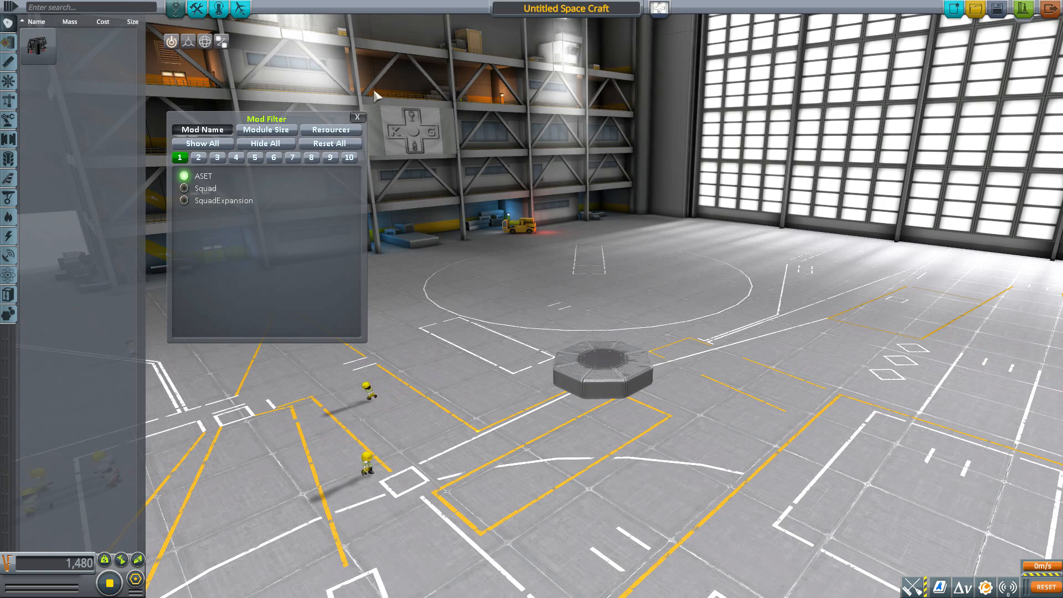
Mount the ASET PRC Command Seat on the octagonal base, raising cost to 2,680
click(357, 117)
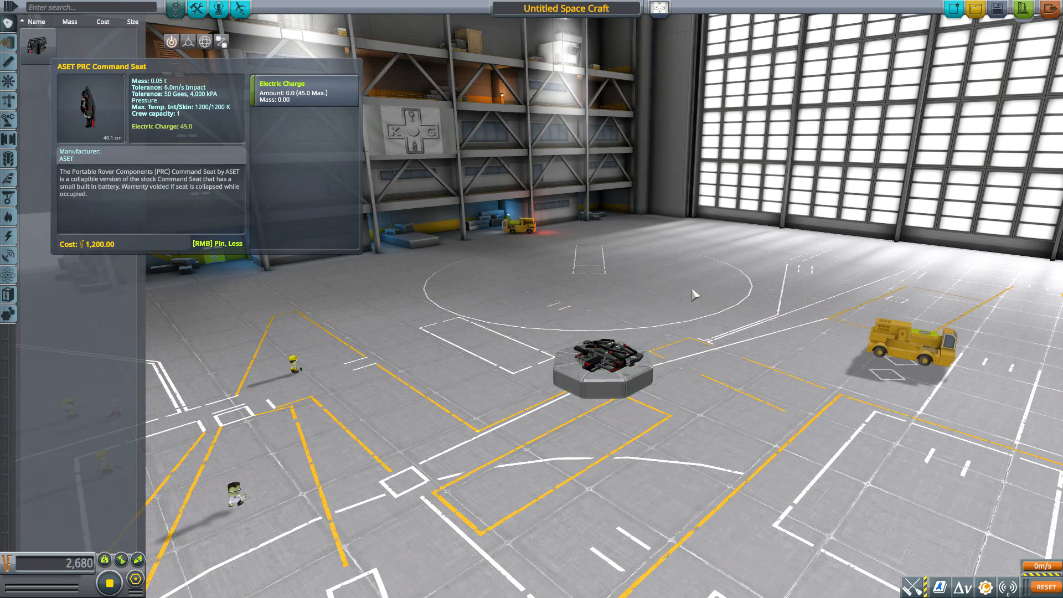
Deploy the PRC command seat from its part action window
right_click(601, 359)
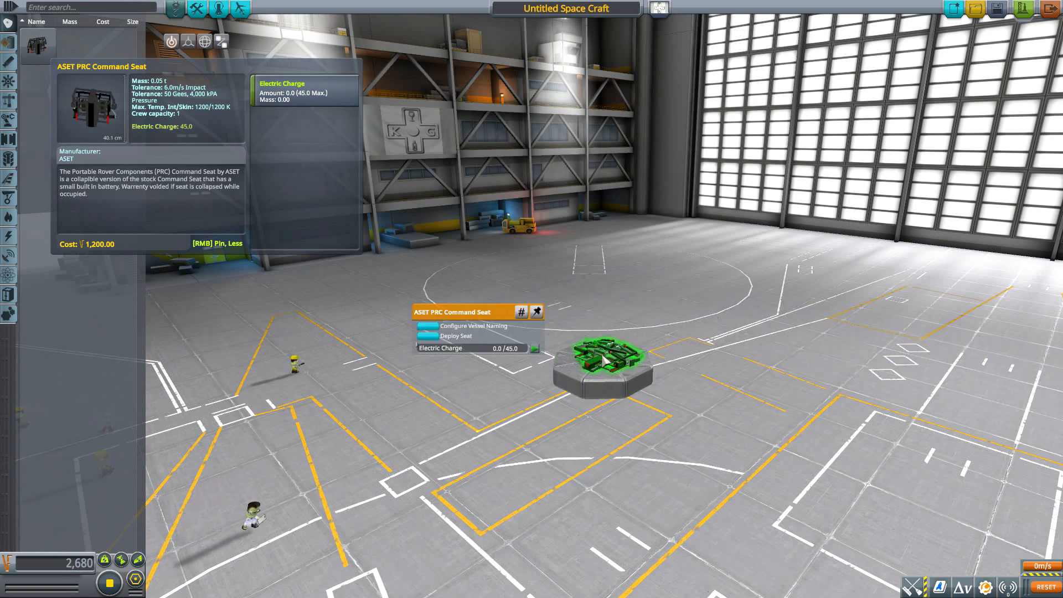
click(456, 335)
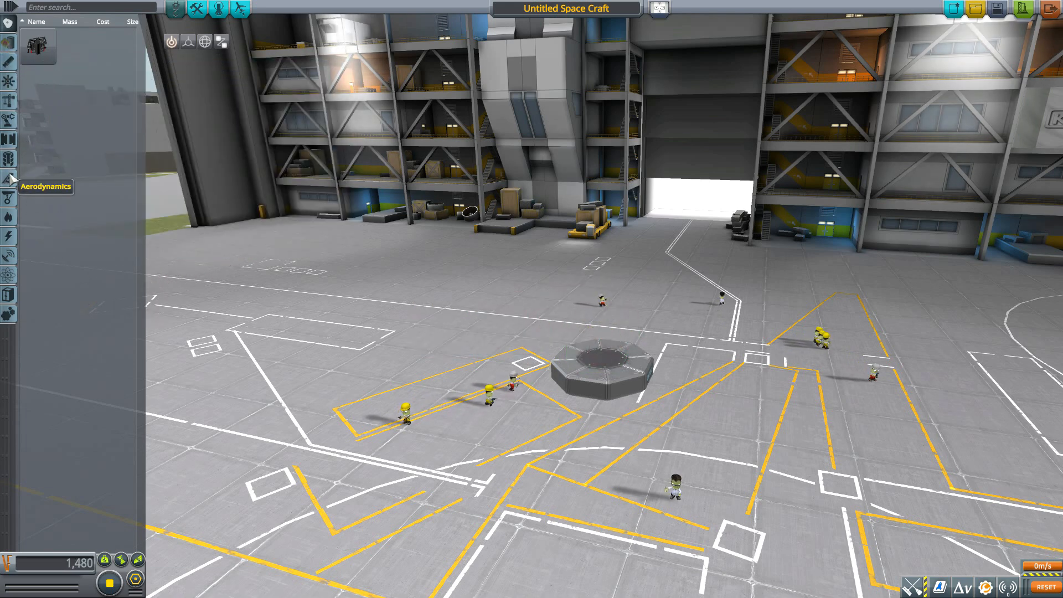
mouse_move(9, 197)
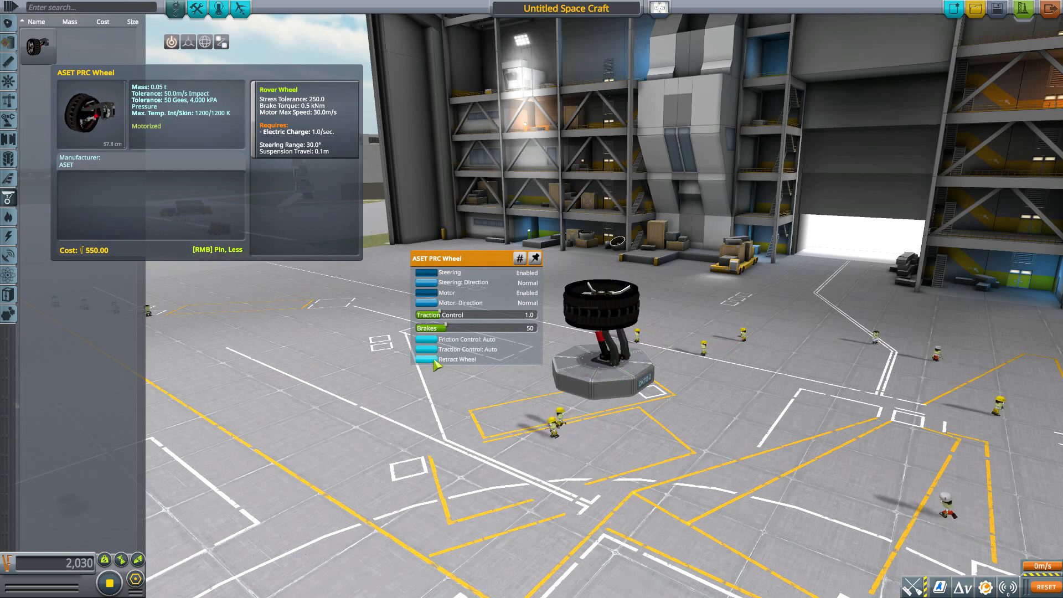
Toggle the ASET PRC Wheel between deployed and retracted stances several times
click(457, 358)
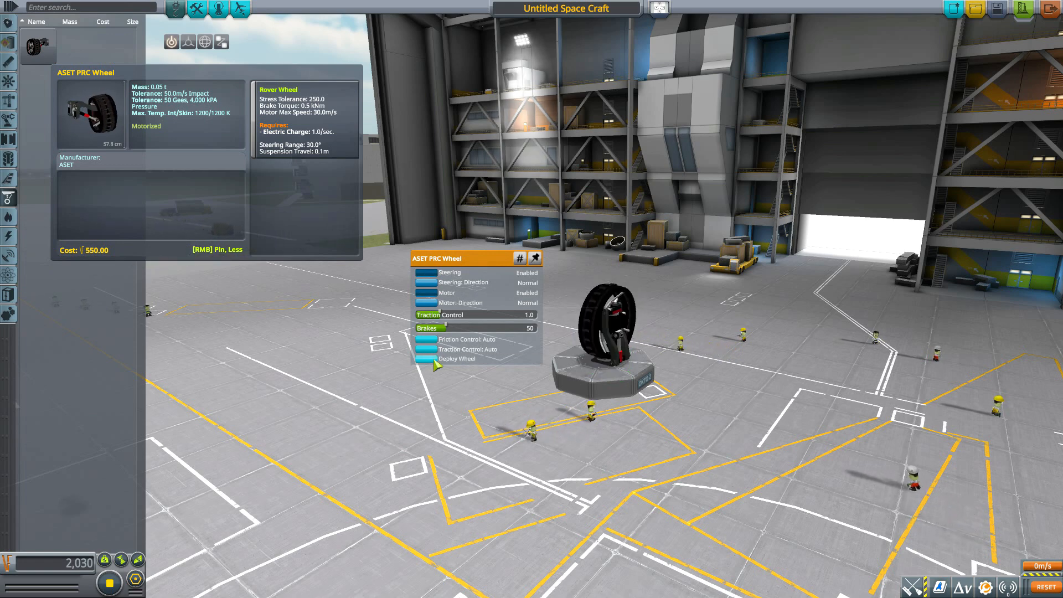
click(426, 359)
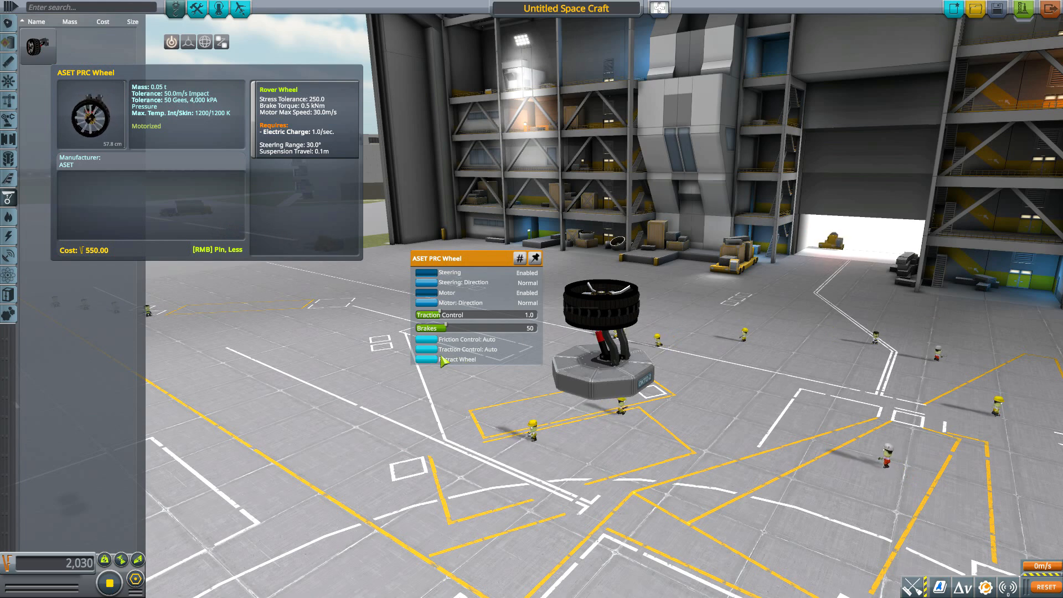
click(426, 359)
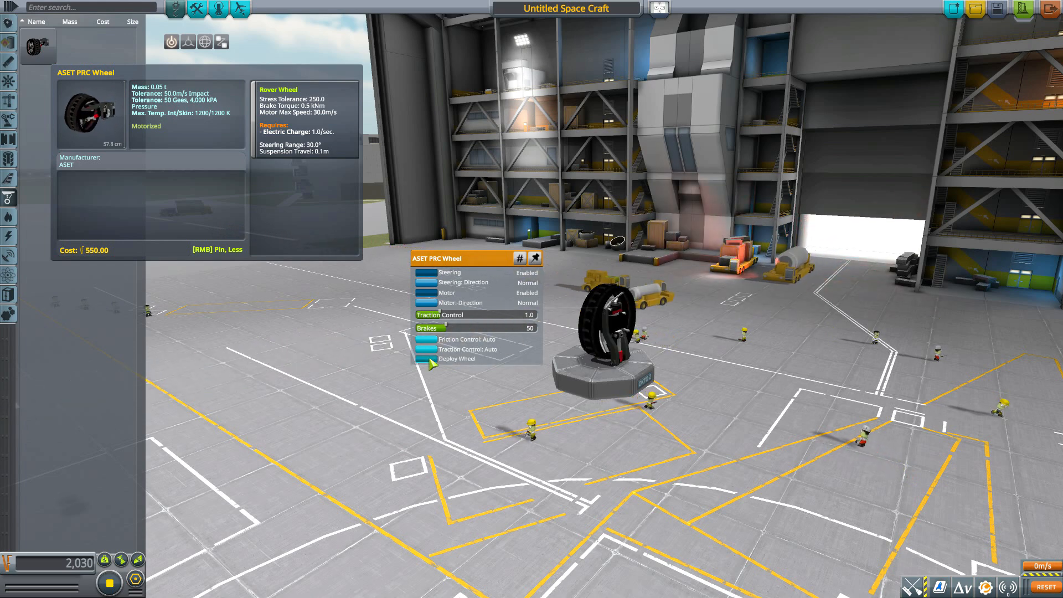
click(456, 358)
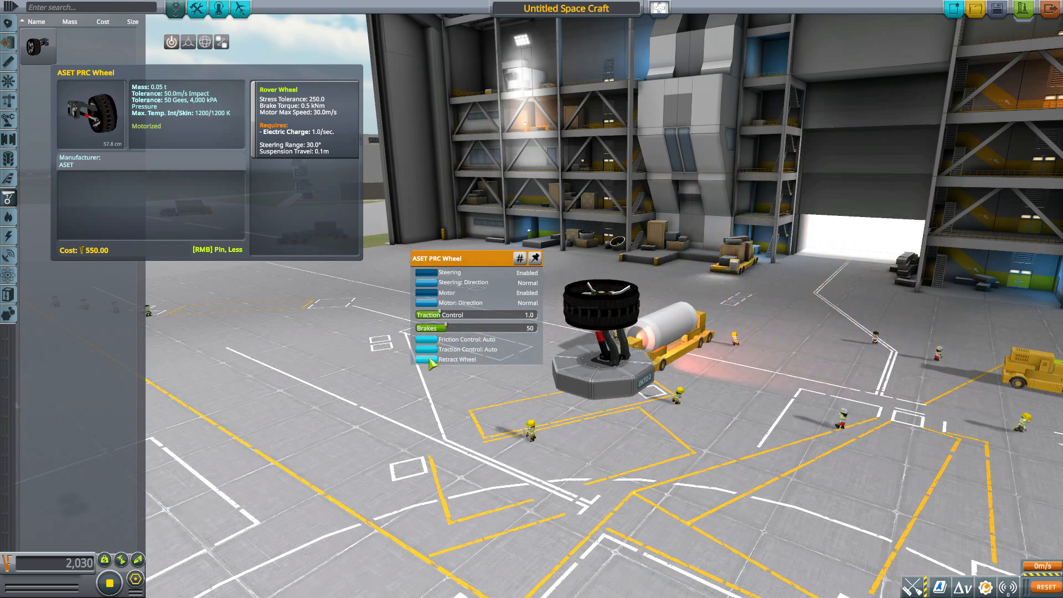
click(427, 359)
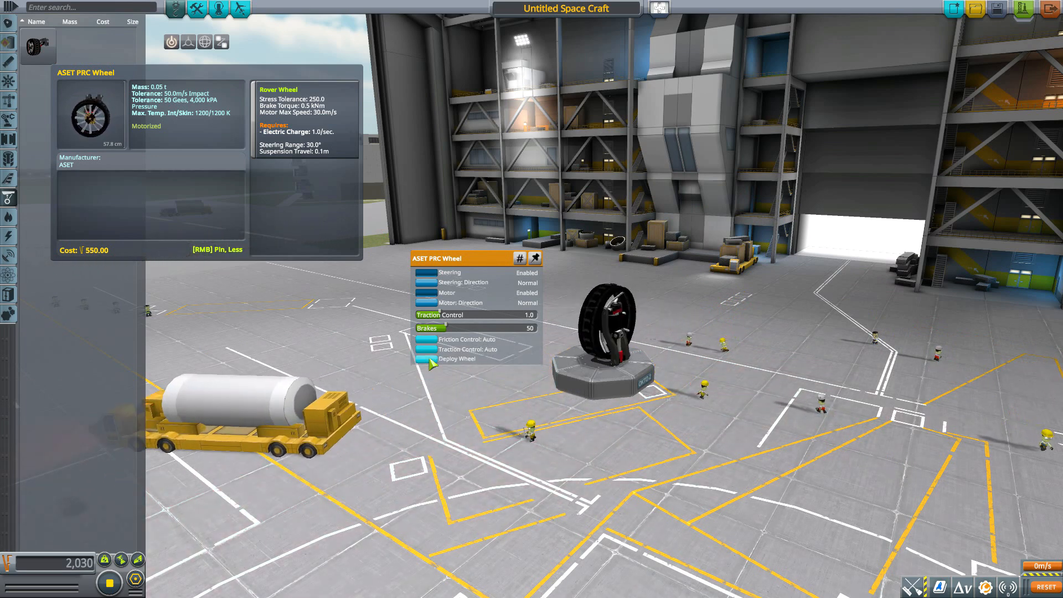
click(430, 358)
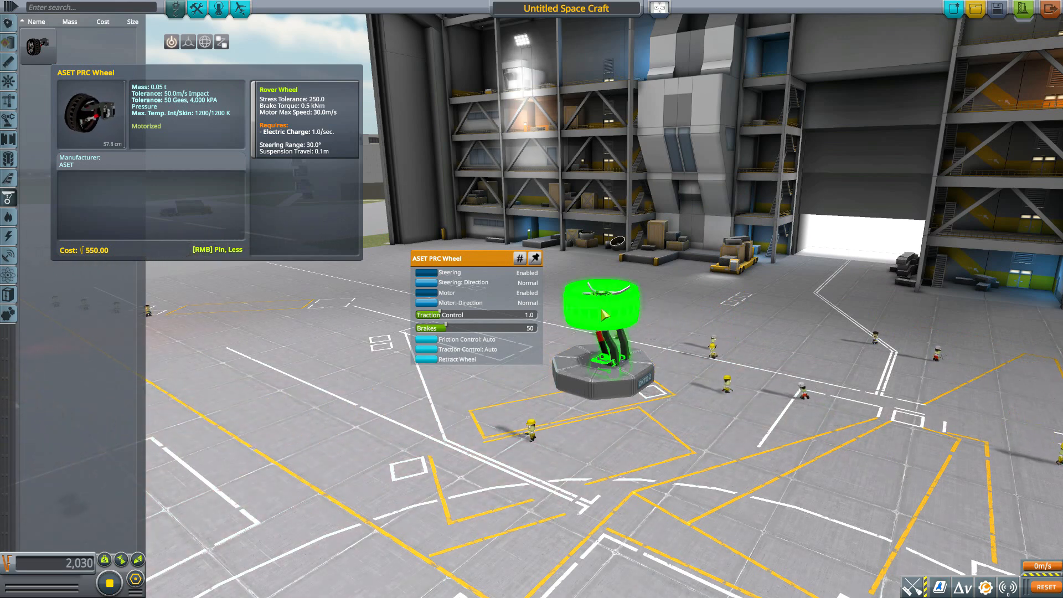
click(425, 359)
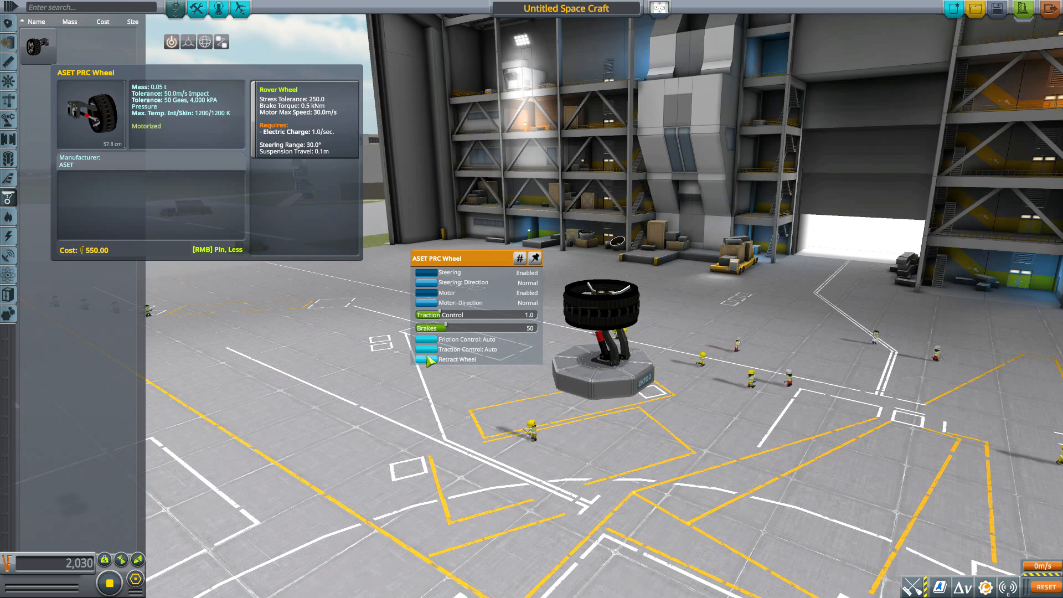
click(456, 360)
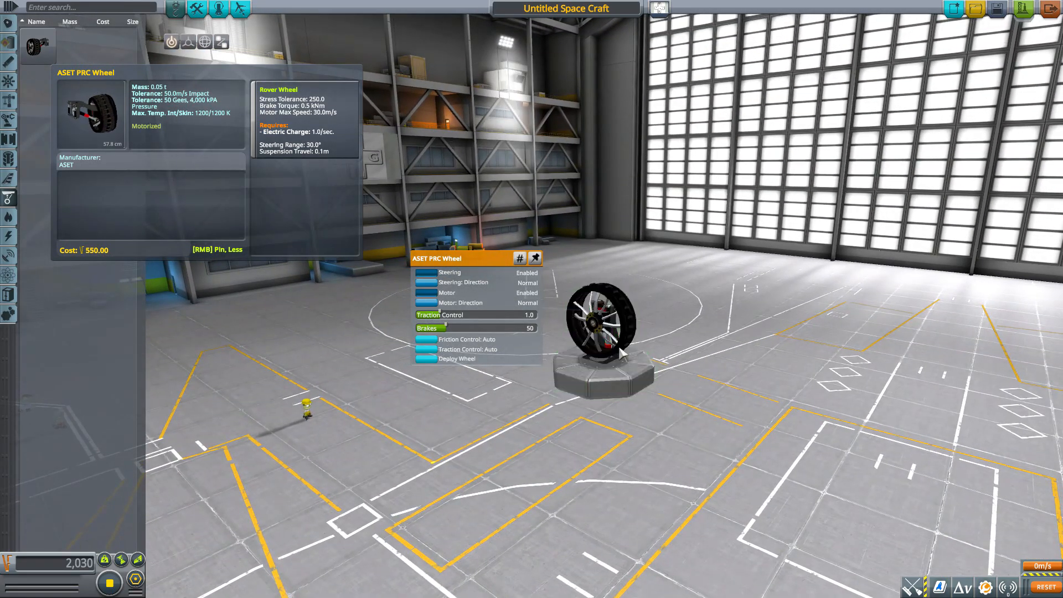
click(456, 359)
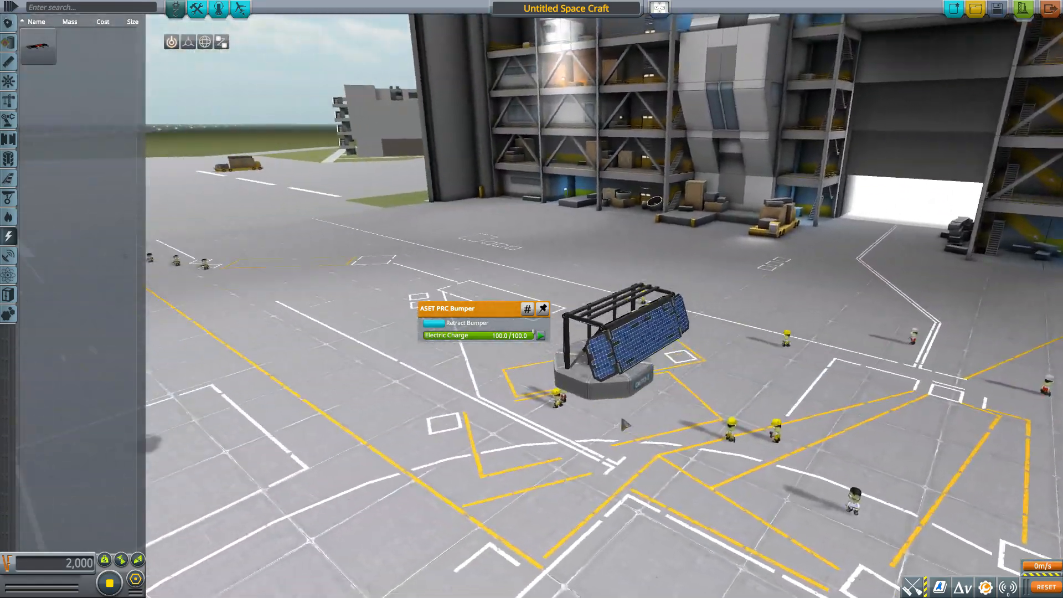
Retract the ASET PRC Bumper to its compact form, then unfold it again
click(466, 322)
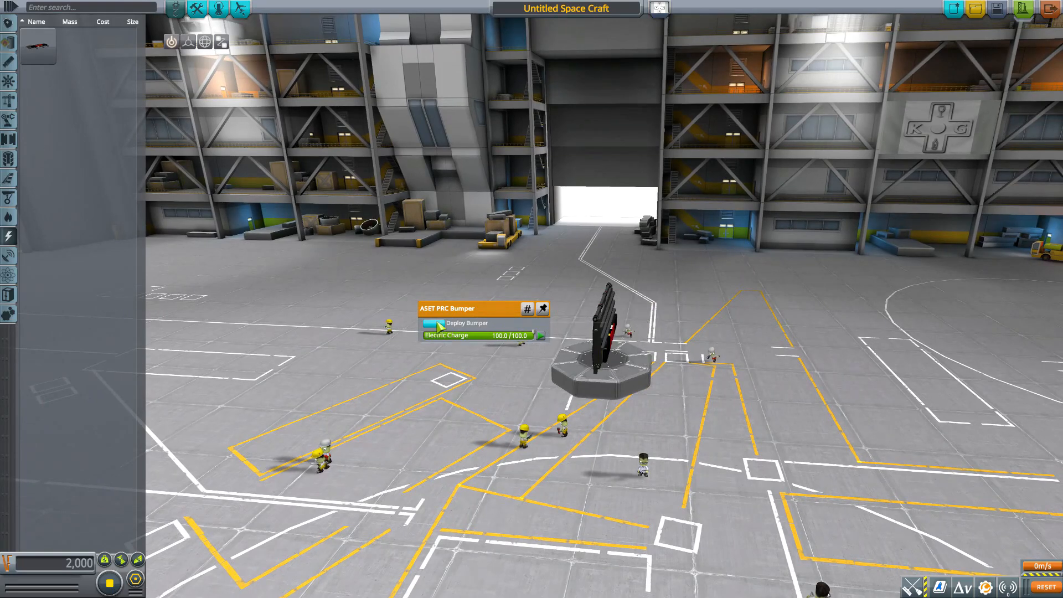
click(435, 323)
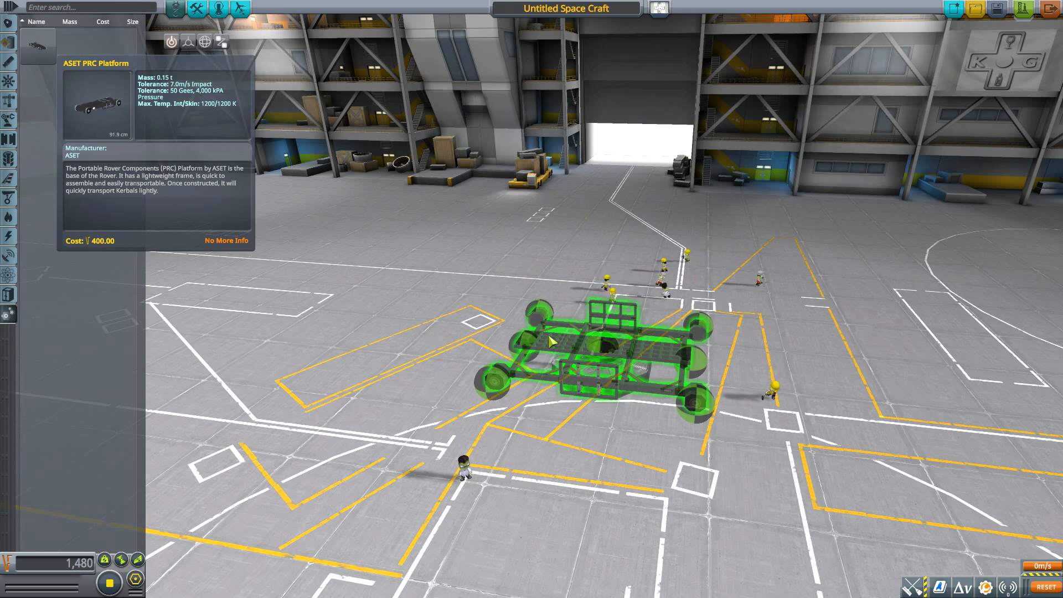
Place the wheeled ASET PRC Platform on the base and retract it
click(603, 345)
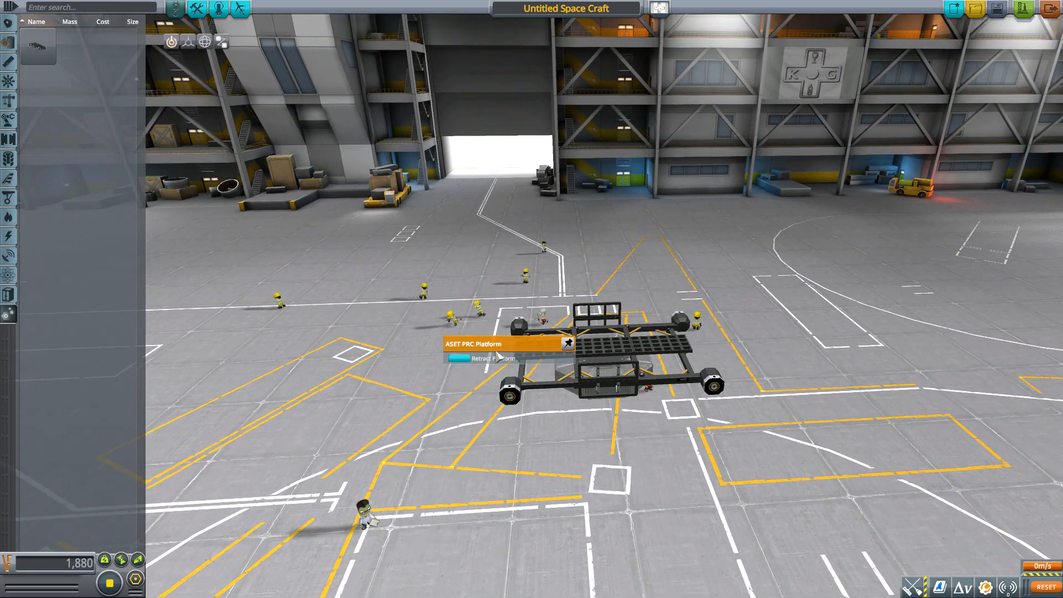
click(486, 358)
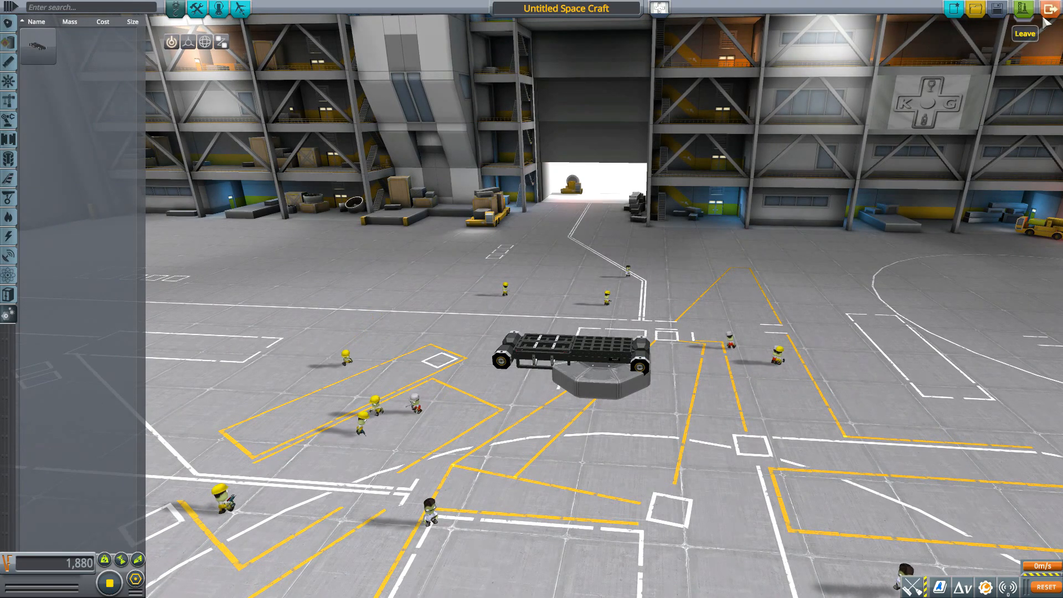
Leave the Spaceplane Hangar choosing Don't Save for the craft
click(1024, 33)
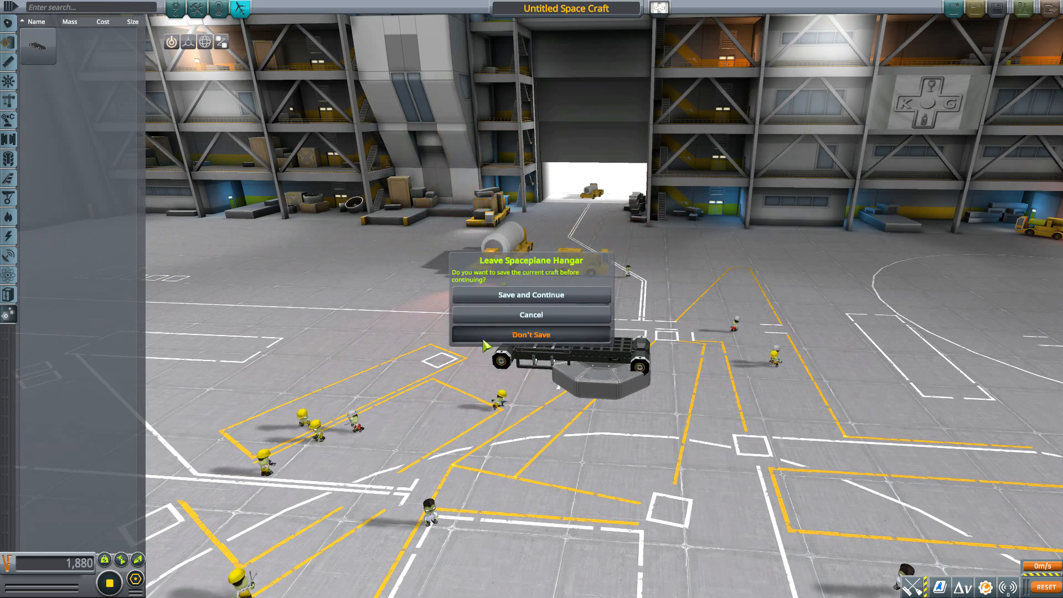
click(531, 334)
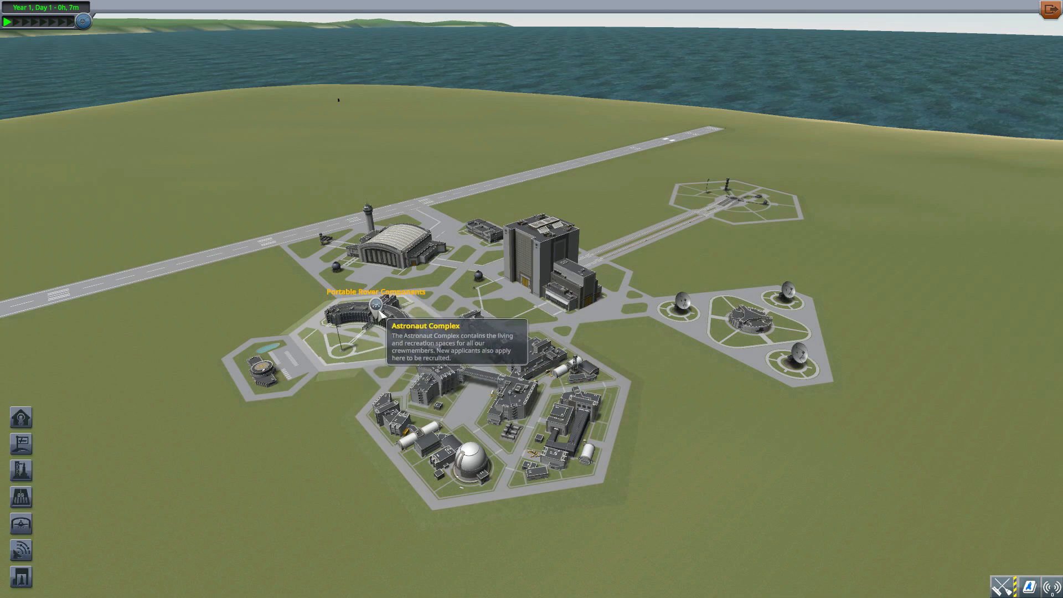
Select the Portable Rover Components vessel at the Astronaut Complex and fly it
click(371, 317)
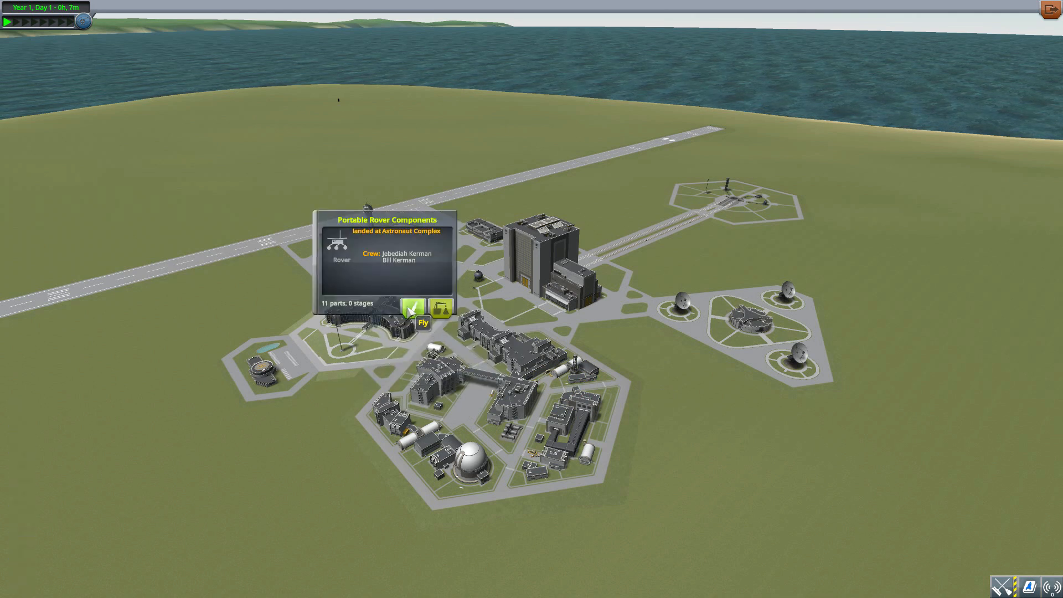
click(411, 309)
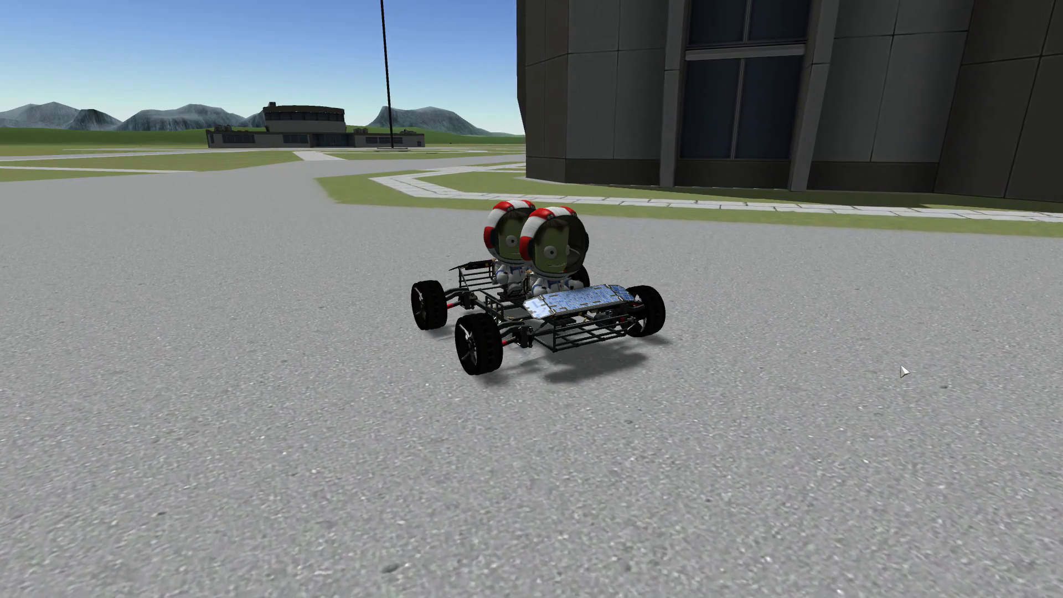
Hide the game interface to view the folded two-seat rover on the pavement
key(F2)
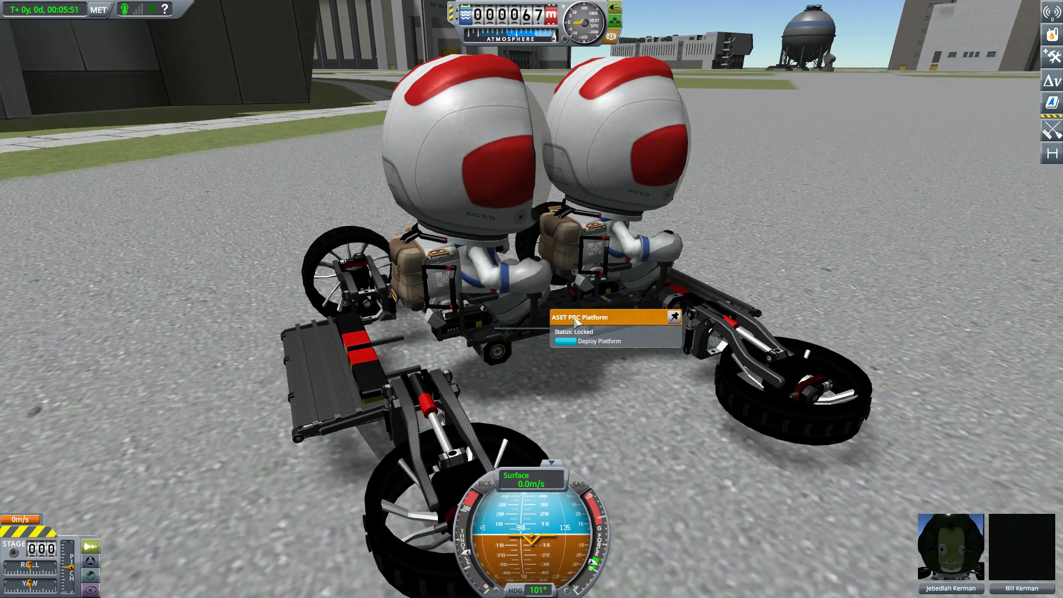
Unfold the collapsed rover platform and start deploying its ASET PRC bumper
click(598, 340)
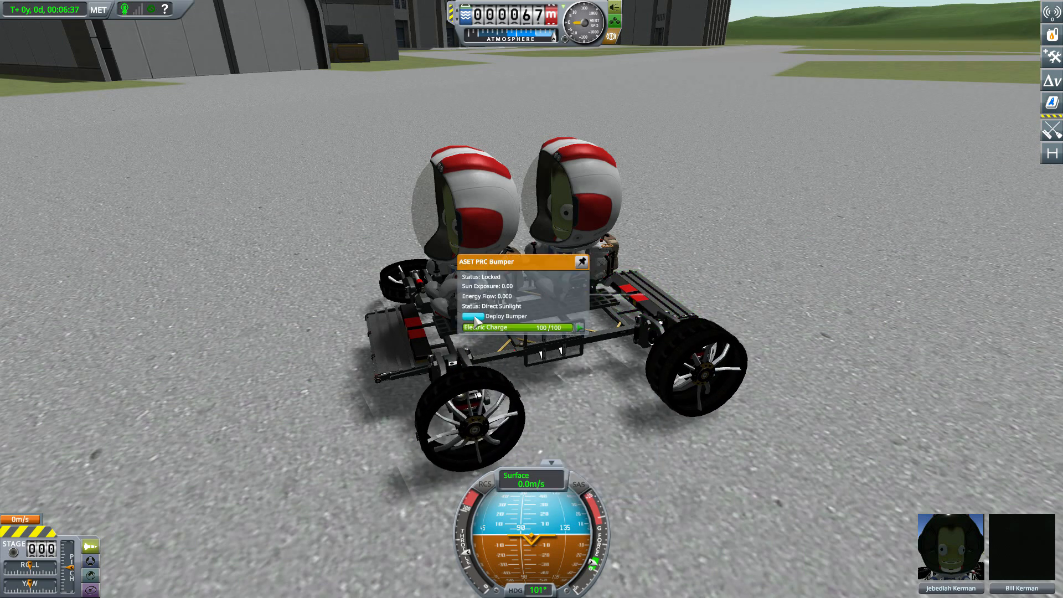
click(475, 316)
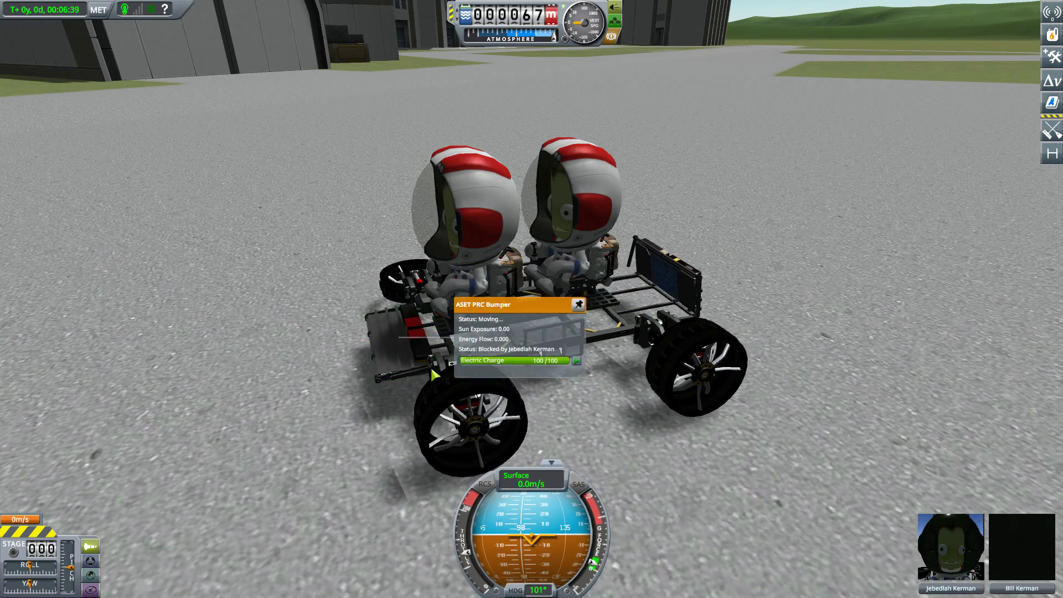